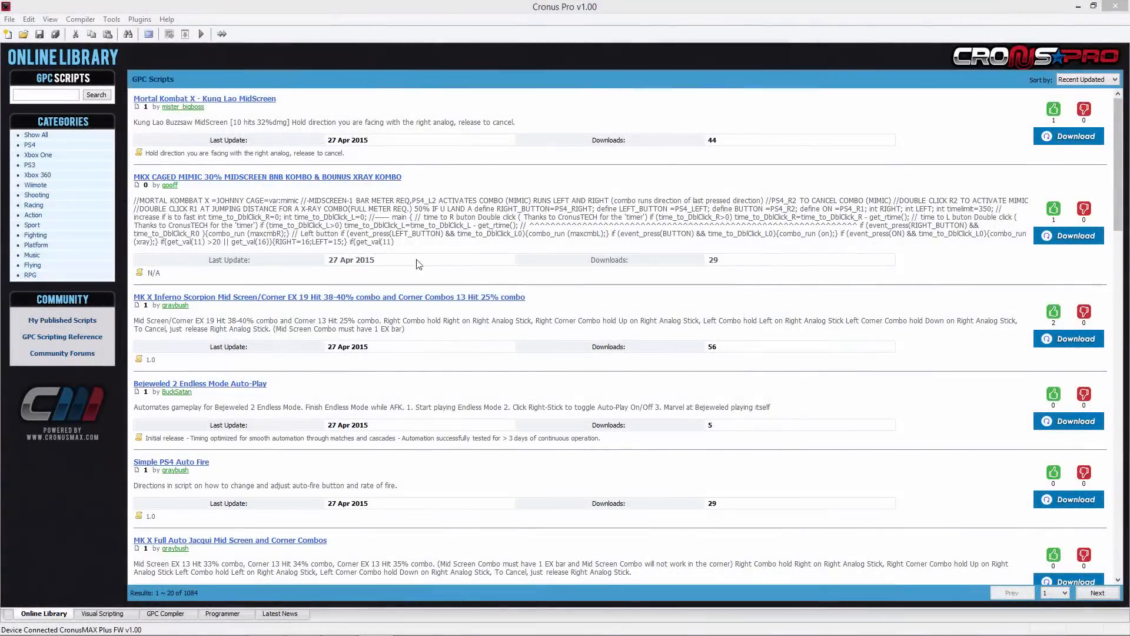
- Open Cronus Pro's Options window from the Tools menu
{"action": "left_click", "coordinate": [111, 19]}
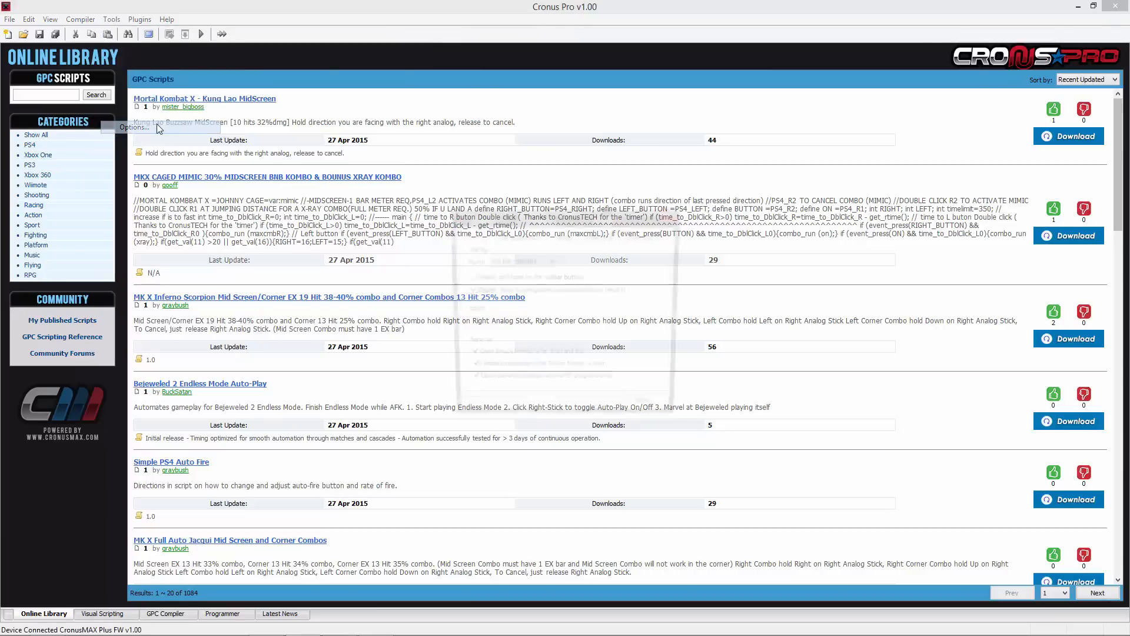
{"action": "left_click", "coordinate": [134, 128]}
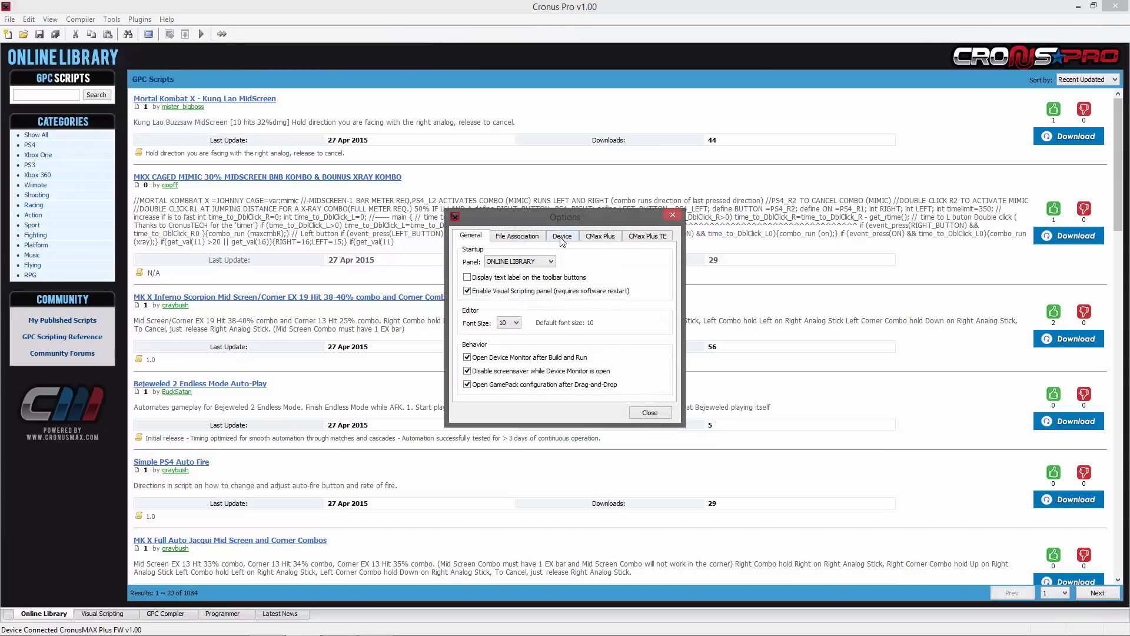
- Set the Device tab's Output Protocol to PS4 and close Options
{"action": "left_click", "coordinate": [562, 235]}
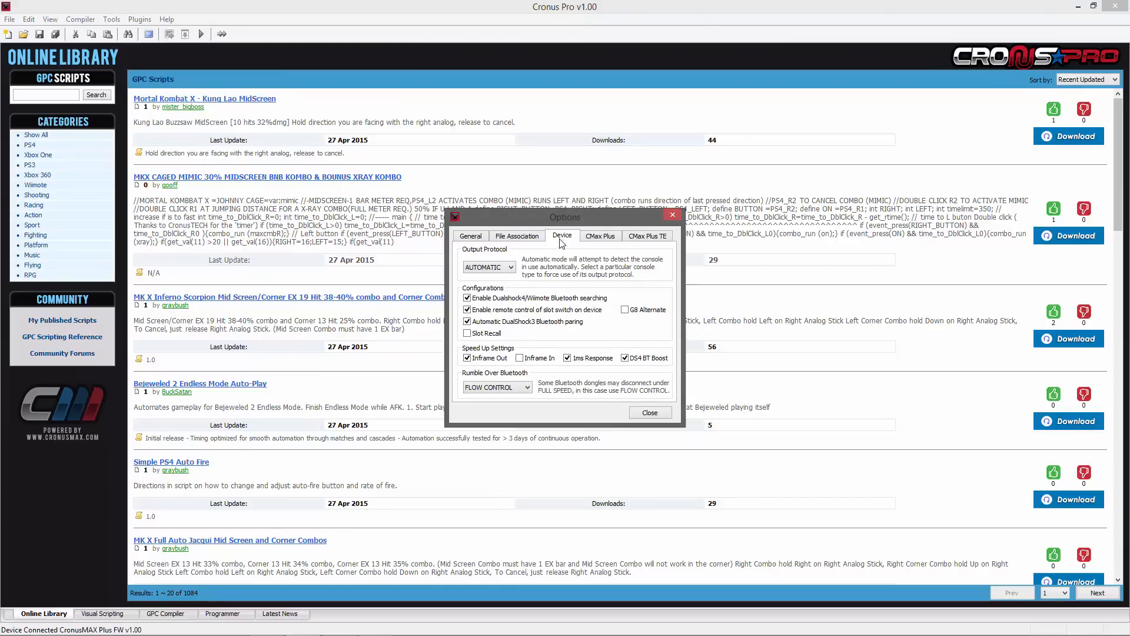
{"action": "left_click", "coordinate": [488, 267]}
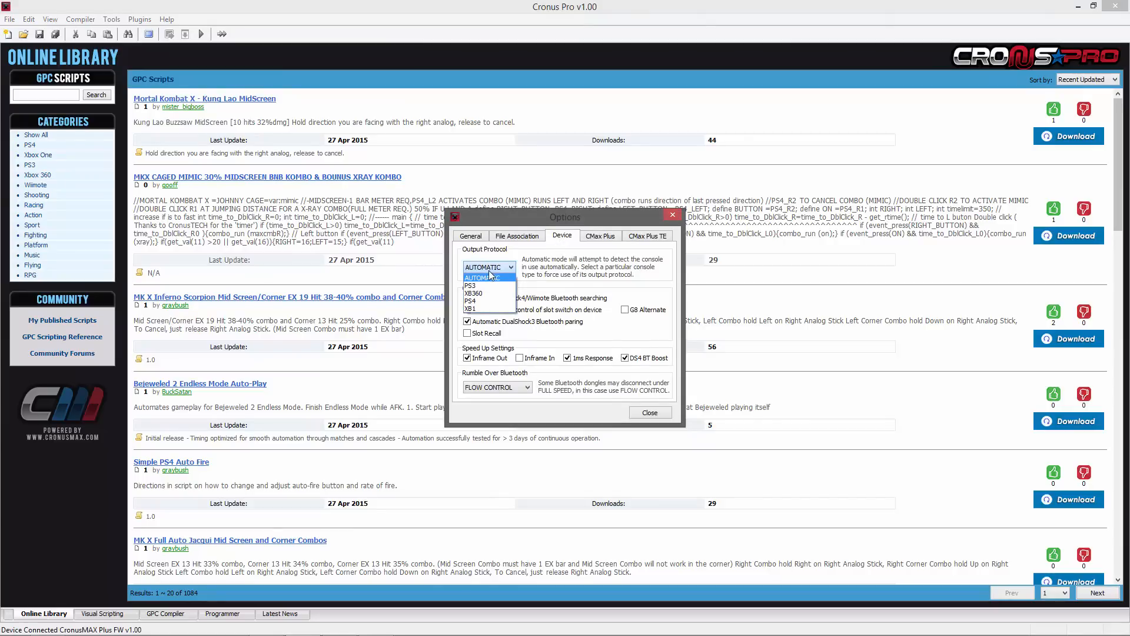
{"action": "left_click", "coordinate": [471, 301]}
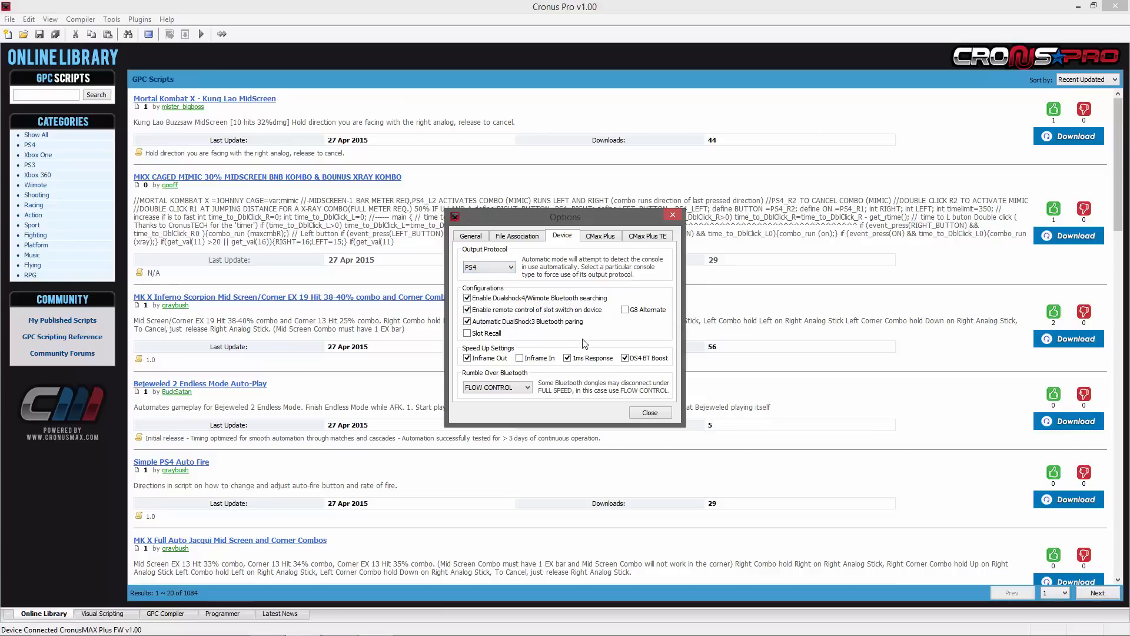
{"action": "mouse_move", "coordinate": [649, 412]}
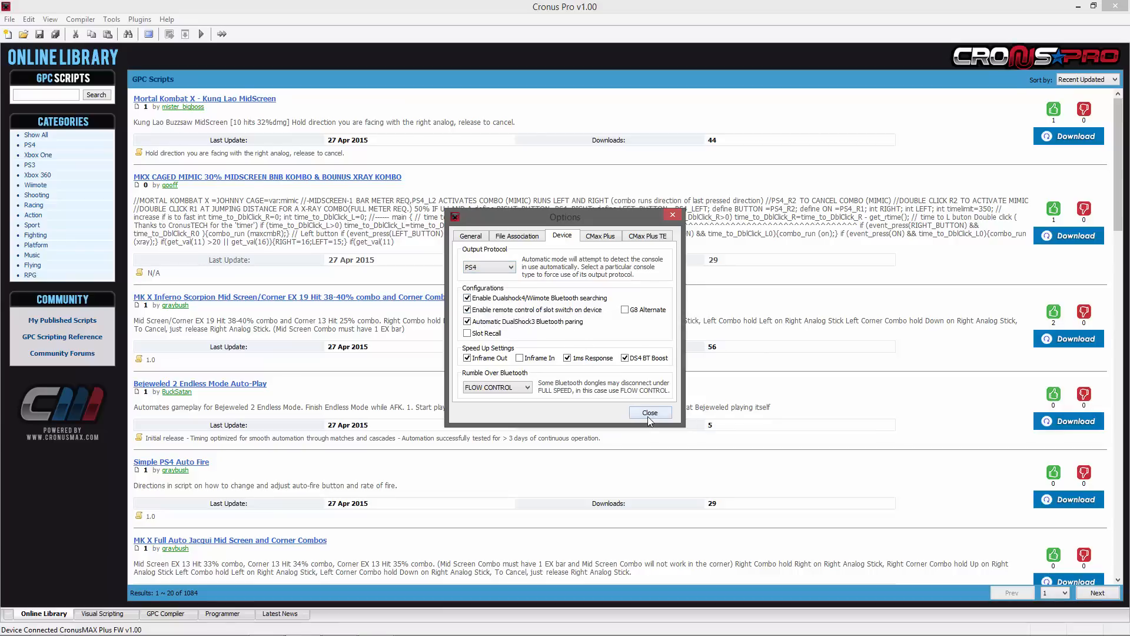
{"action": "left_click", "coordinate": [650, 412]}
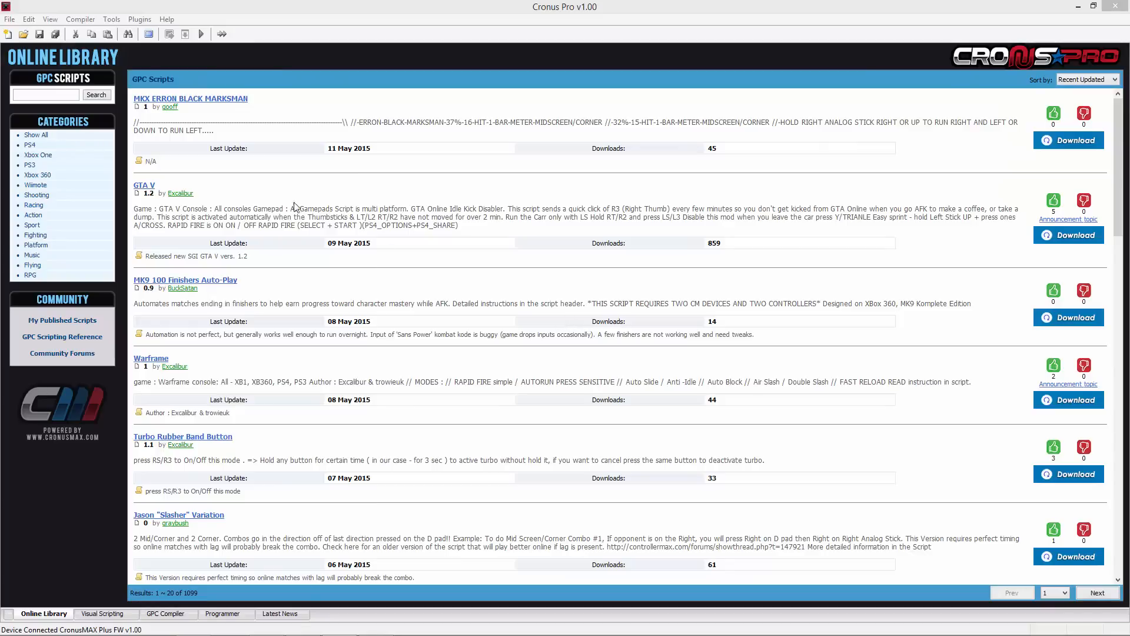
- Launch the X-AIM plugin from the Plugins menu
{"action": "left_click", "coordinate": [138, 19]}
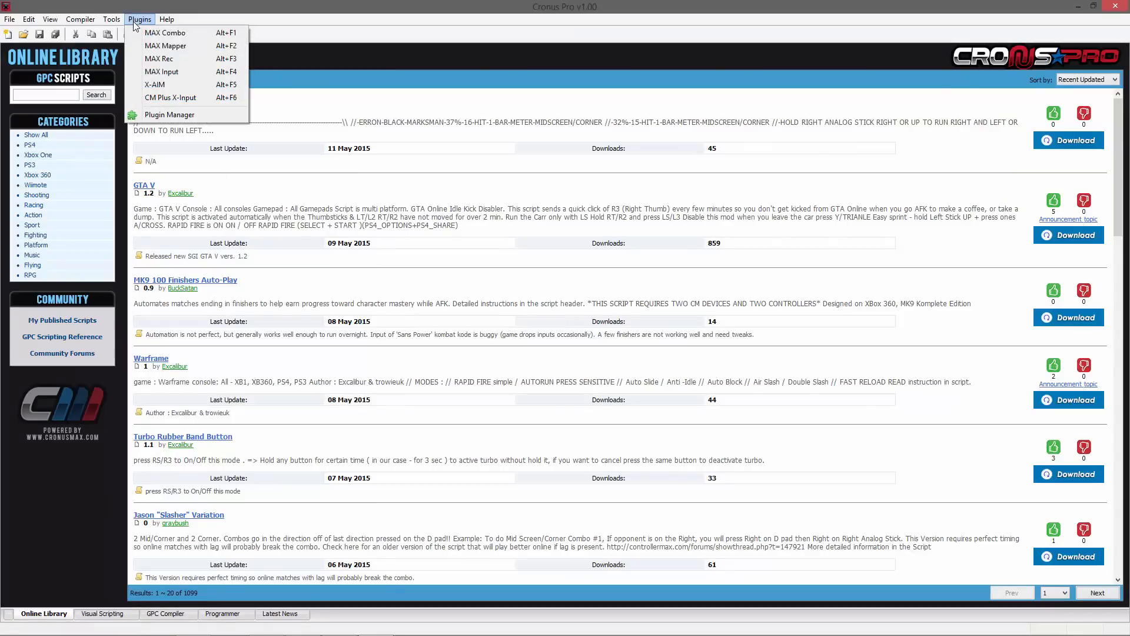
{"action": "mouse_move", "coordinate": [182, 86]}
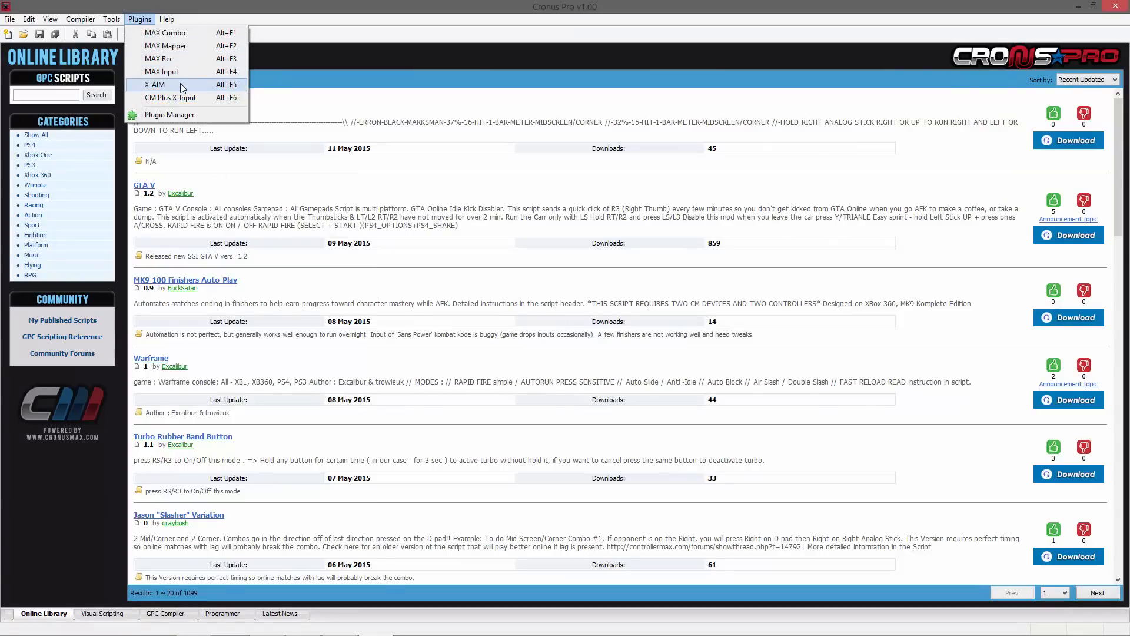
{"action": "left_click", "coordinate": [160, 84]}
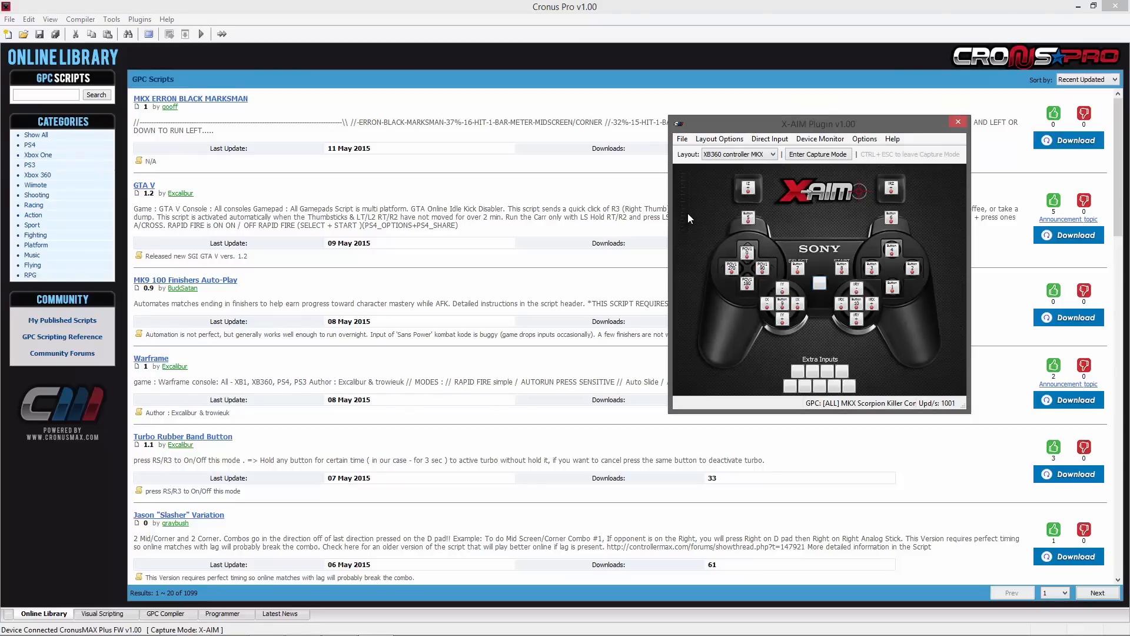
{"action": "mouse_move", "coordinate": [691, 220]}
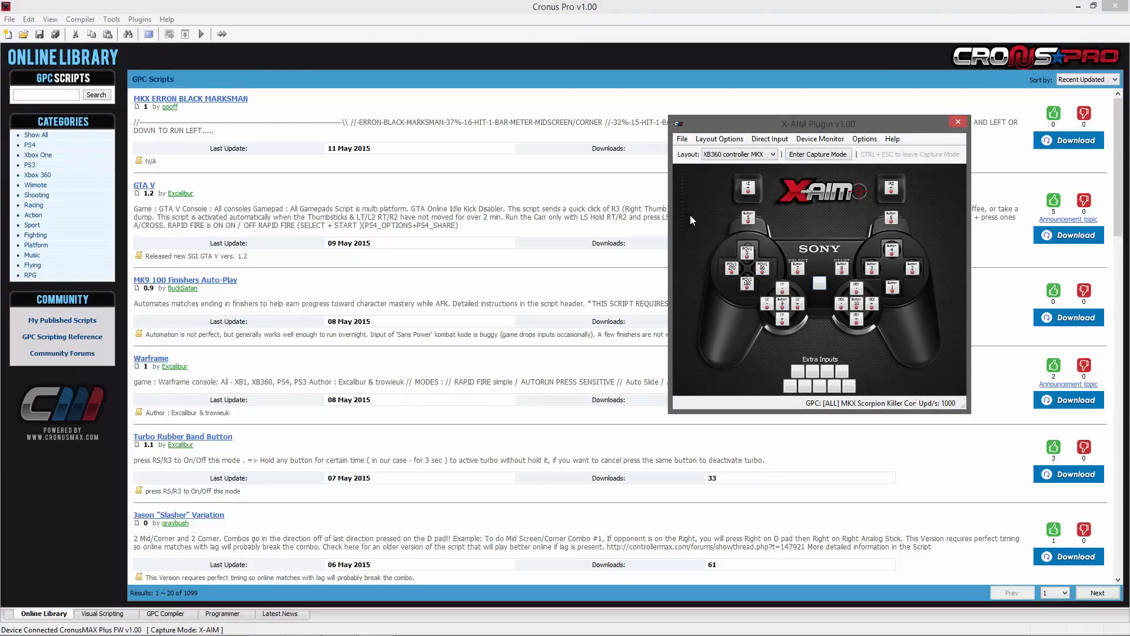